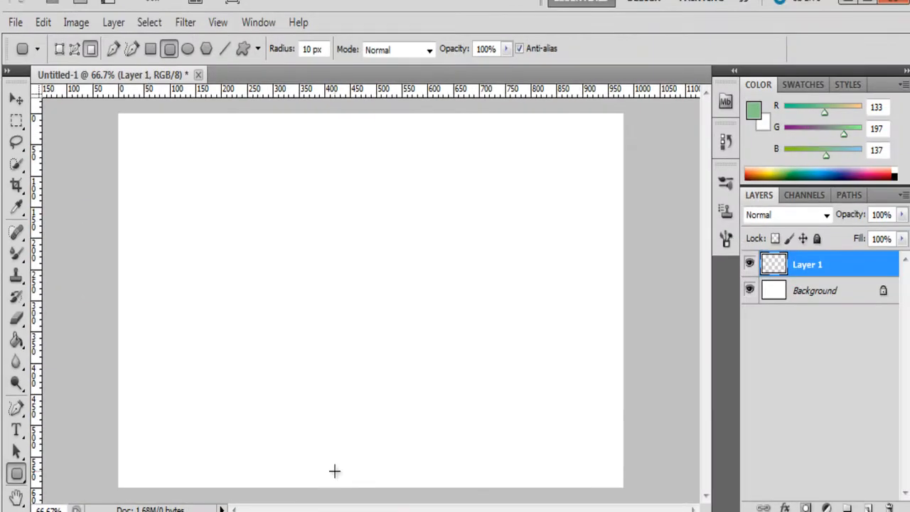
mouse_move(176, 216)
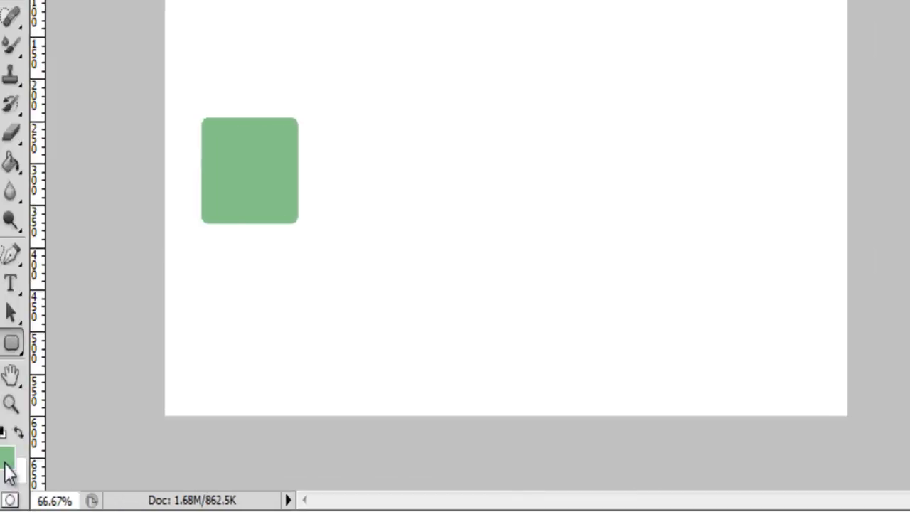
Set the foreground colour to yellow and draw a rounded rectangle on the canvas's right side.
click(9, 459)
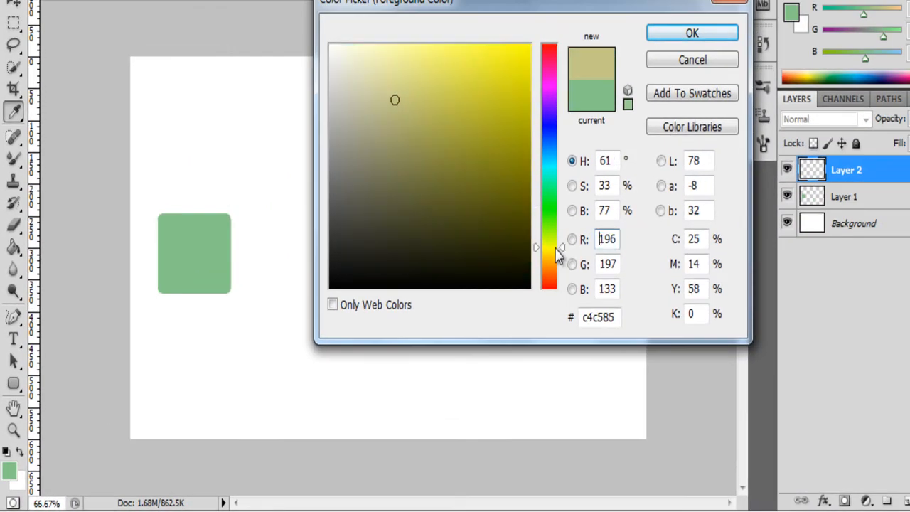
click(691, 33)
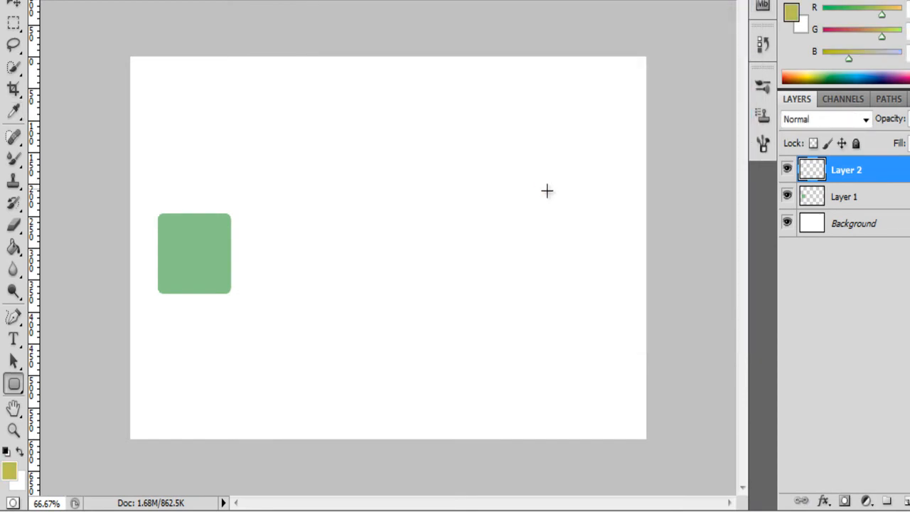
drag(521, 145, 624, 272)
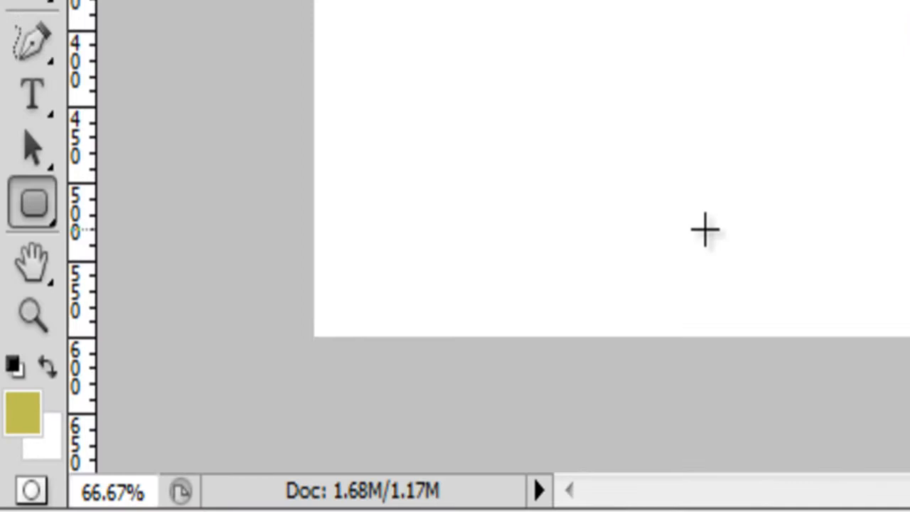
Switch the shape tool from rounded rectangle to ellipse.
click(31, 202)
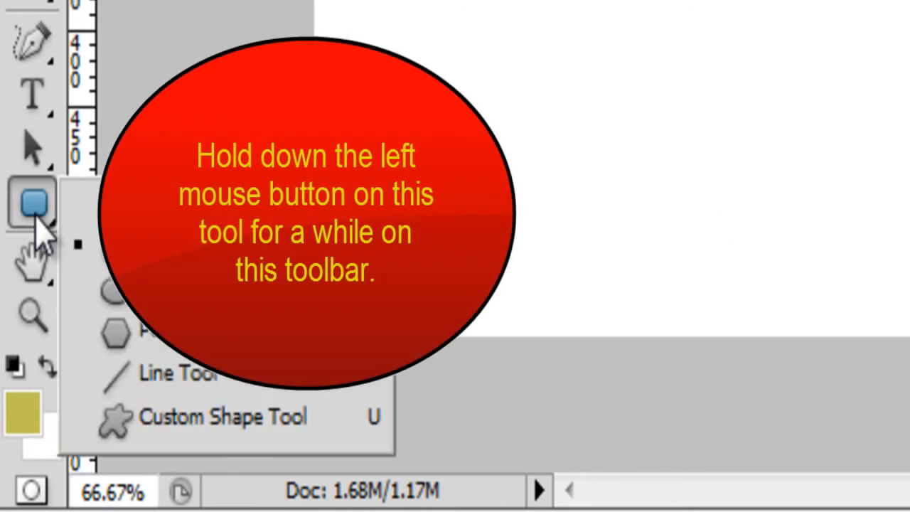
click(31, 202)
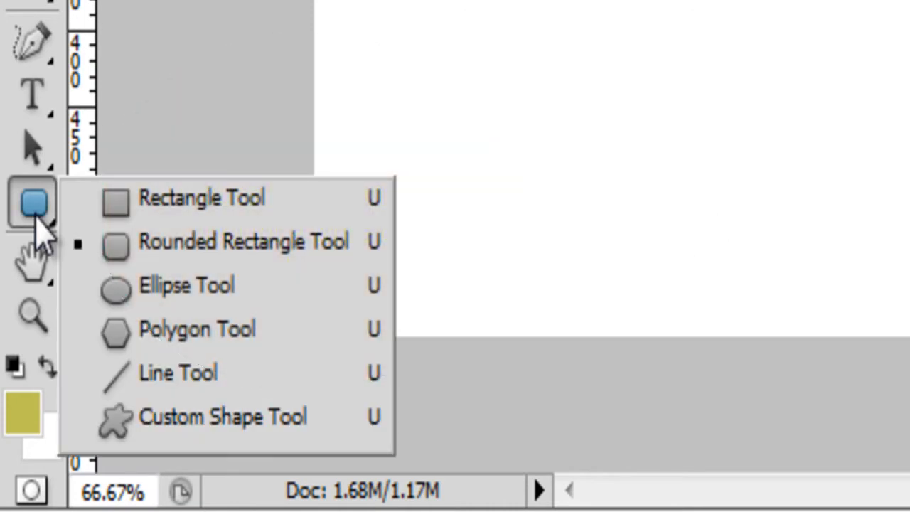
click(187, 285)
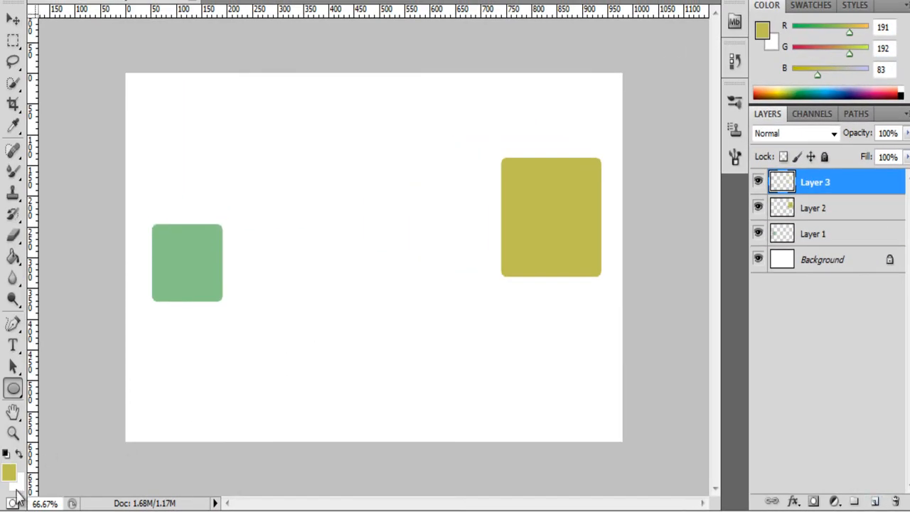
Pick an orange foreground colour for the ellipse.
click(9, 471)
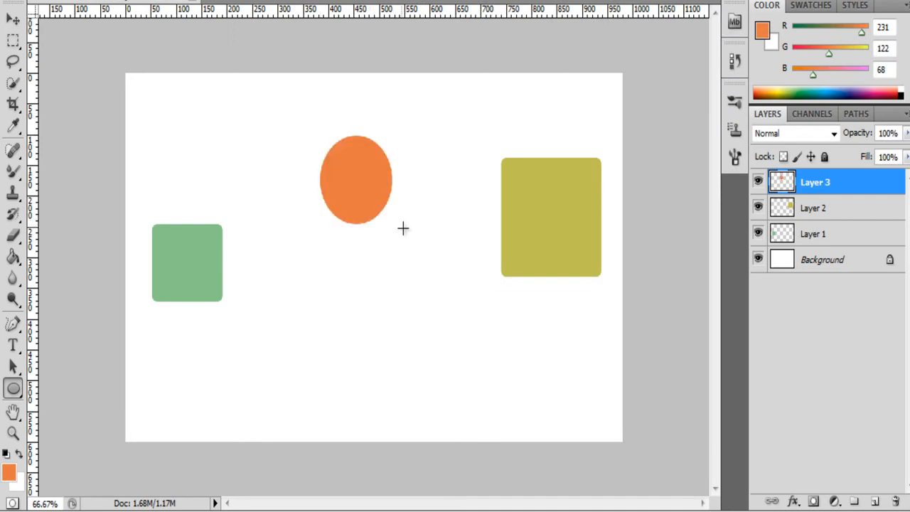
mouse_move(154, 139)
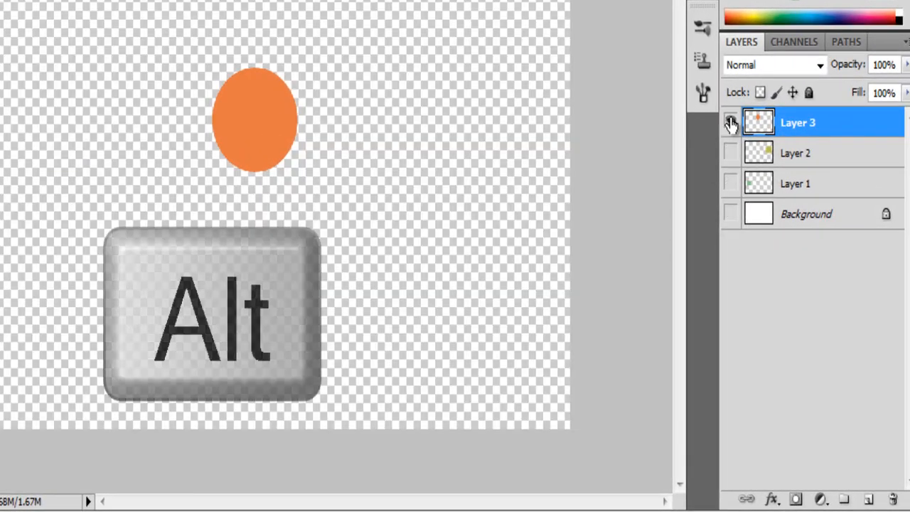
Isolate the orange ellipse layer, then the yellow rectangle layer, restoring all layers after each.
click(730, 121)
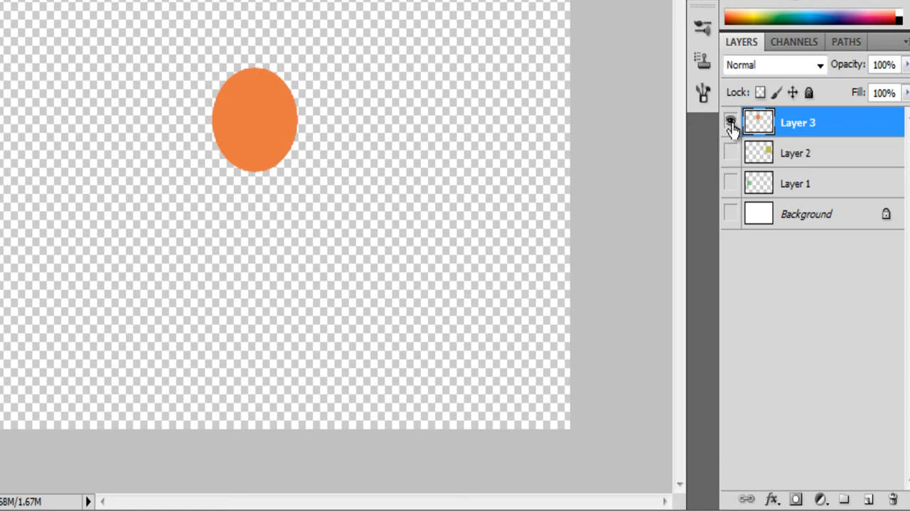
click(730, 121)
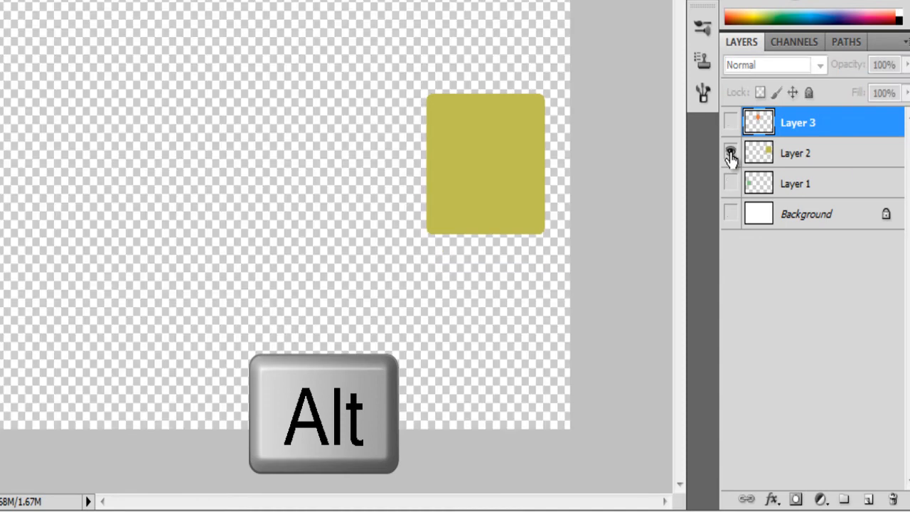
click(730, 153)
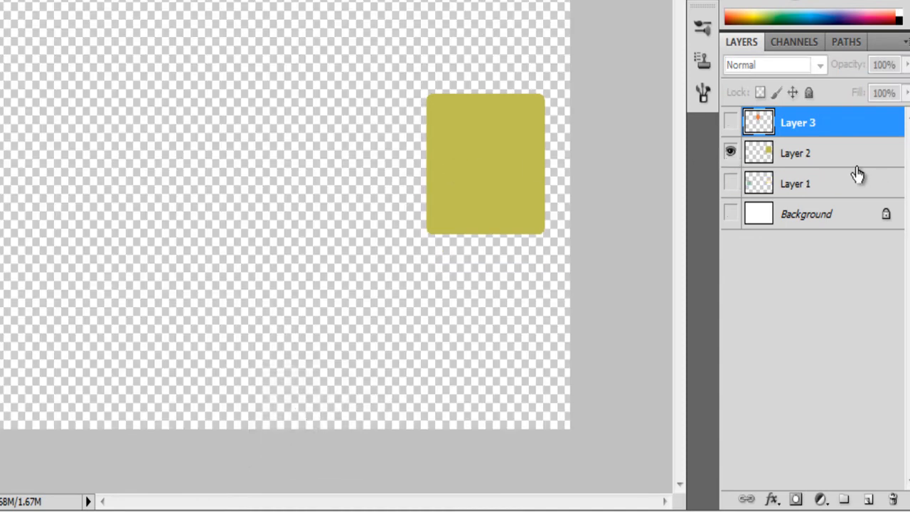
click(798, 153)
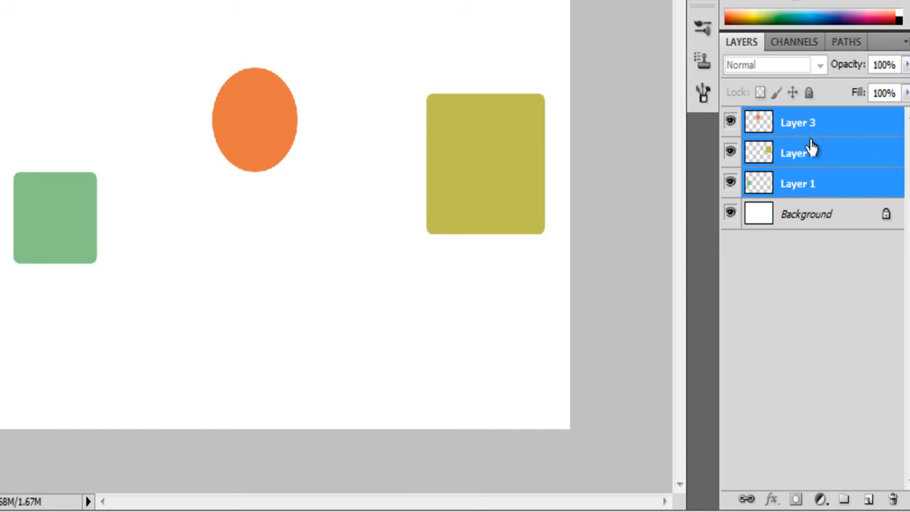
Open the New Group from Layers dialog, named Group 1, for the selected shape layers.
click(798, 153)
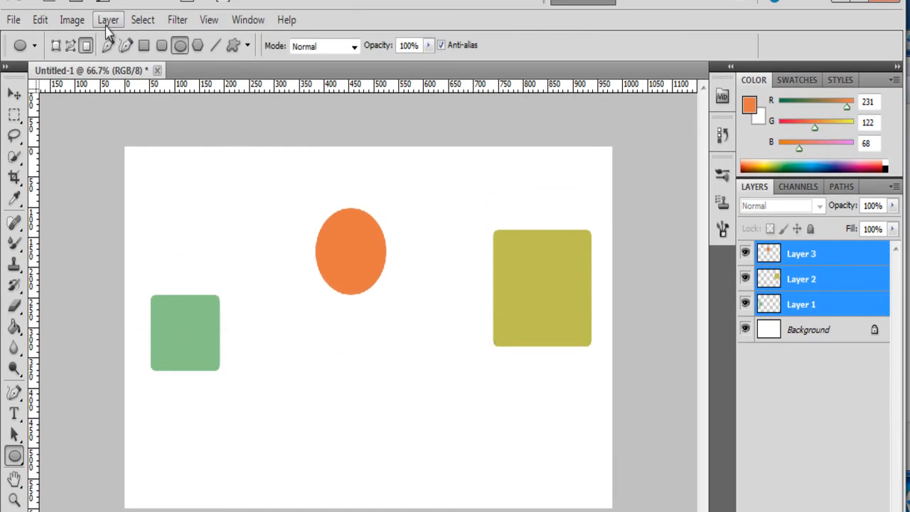
click(108, 19)
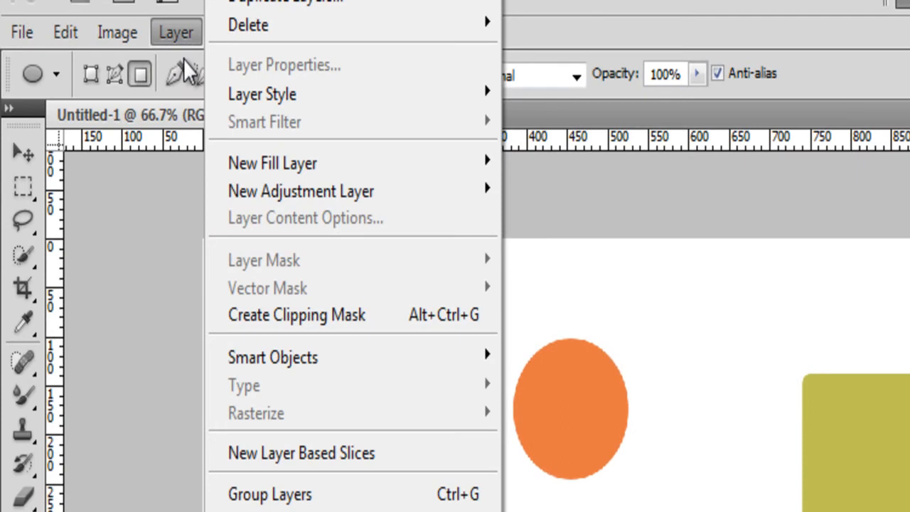
mouse_move(349, 277)
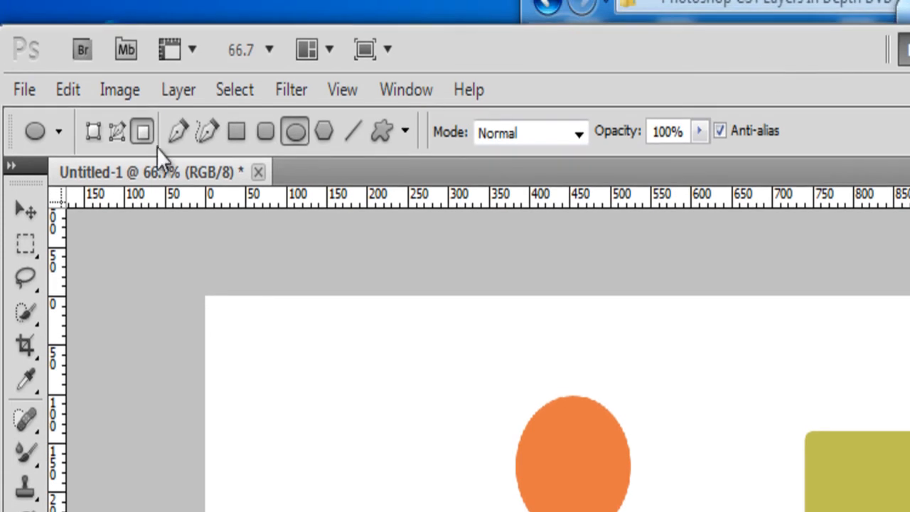
click(179, 89)
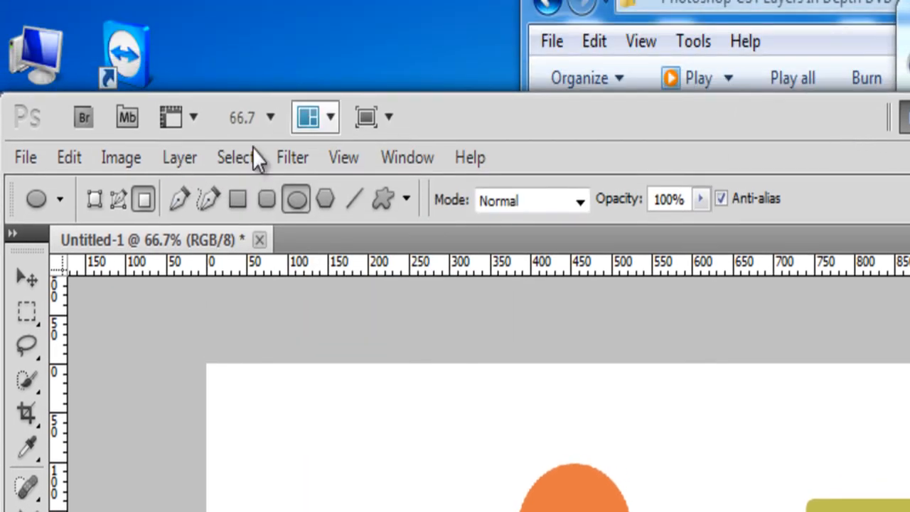
click(180, 157)
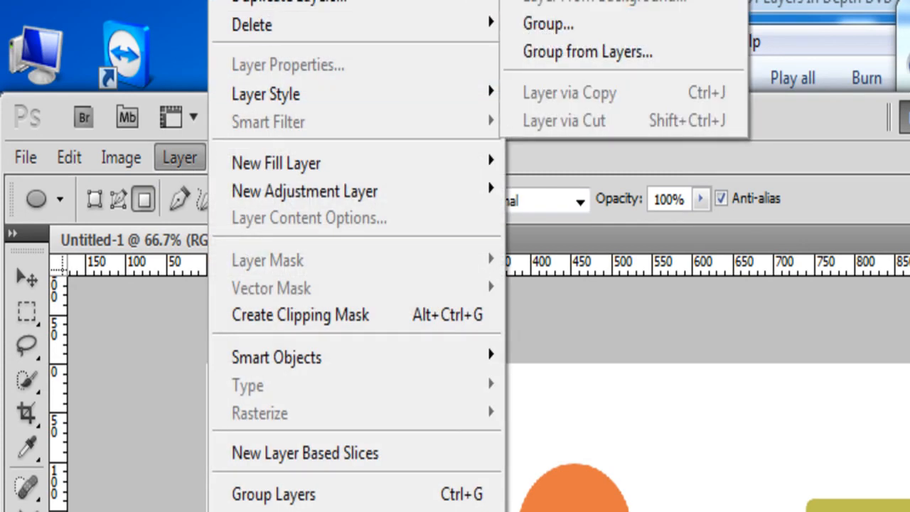
mouse_move(588, 52)
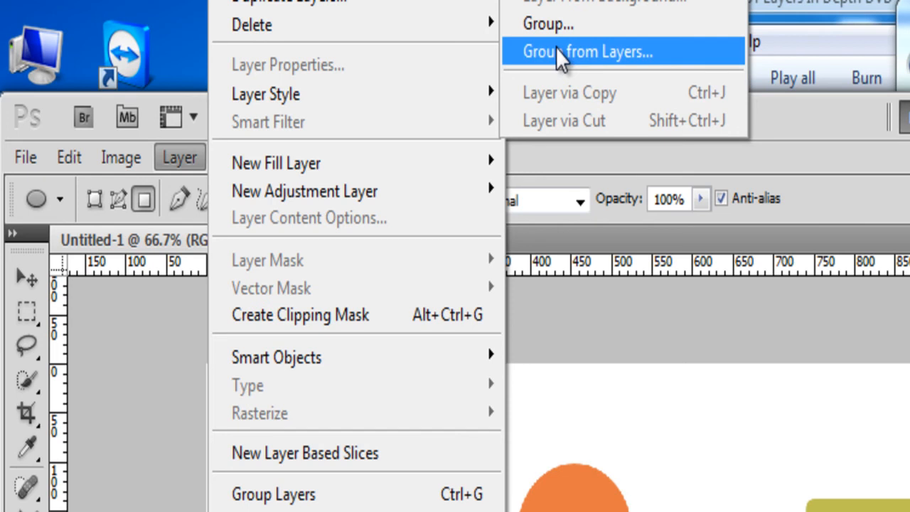
click(587, 52)
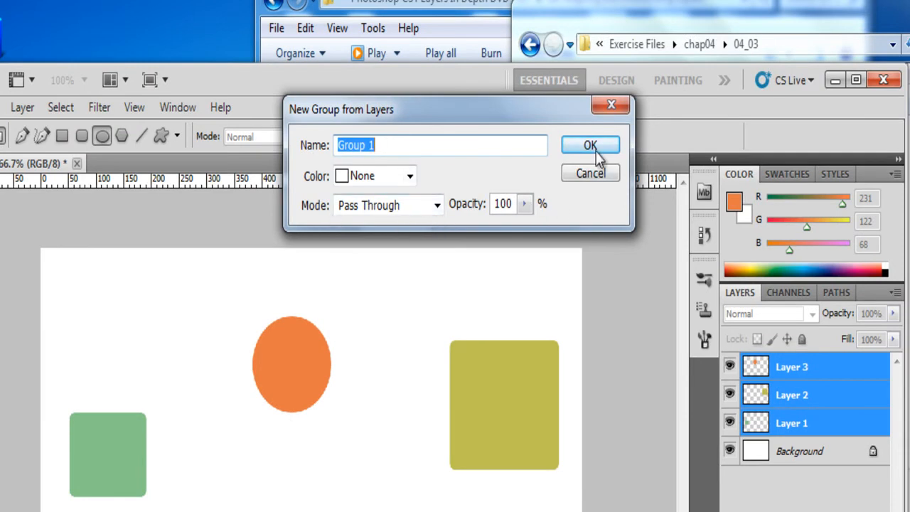
Confirm creating Group 1 and expand it in the Layers panel.
click(590, 145)
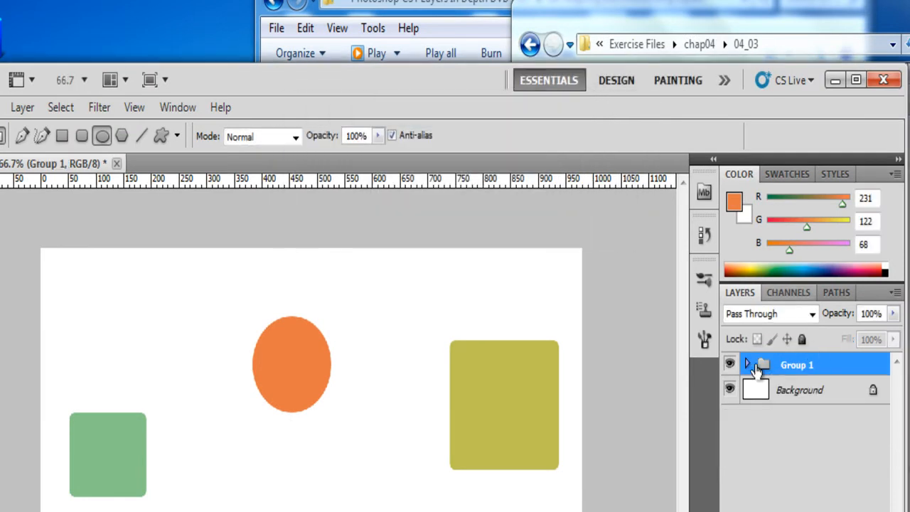
click(747, 365)
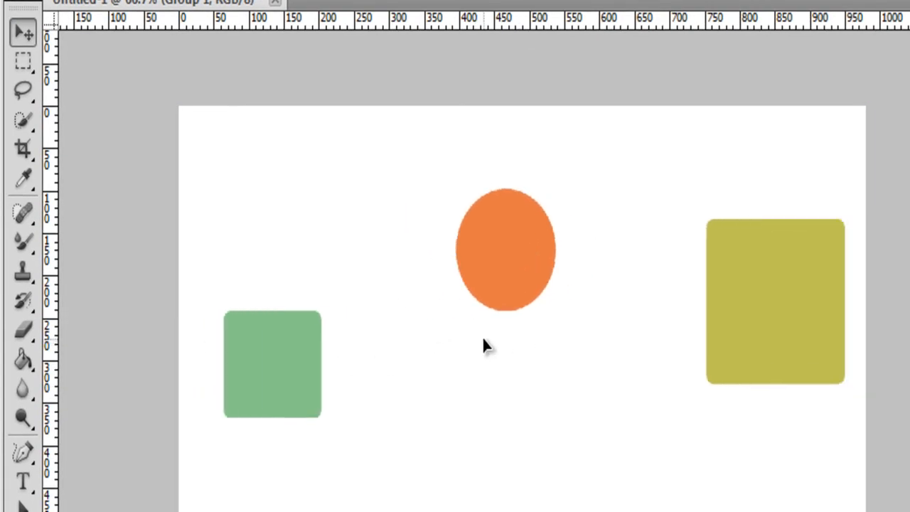
mouse_move(547, 377)
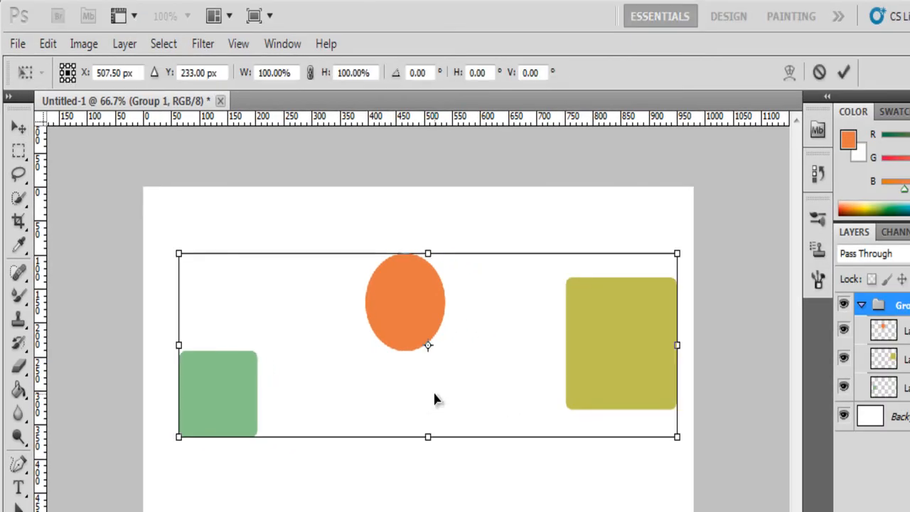
Free-transform Group 1, tilting all three shapes about one degree clockwise.
key(ctrl+t)
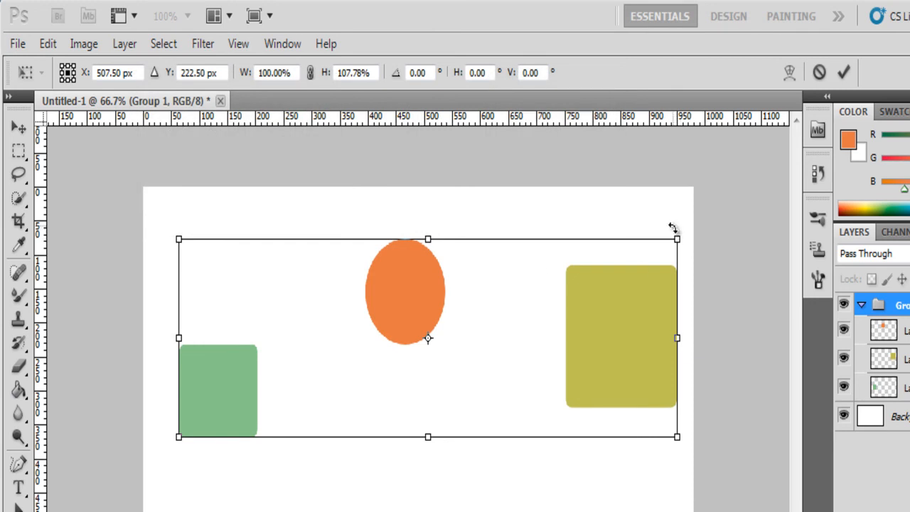
drag(672, 226, 681, 231)
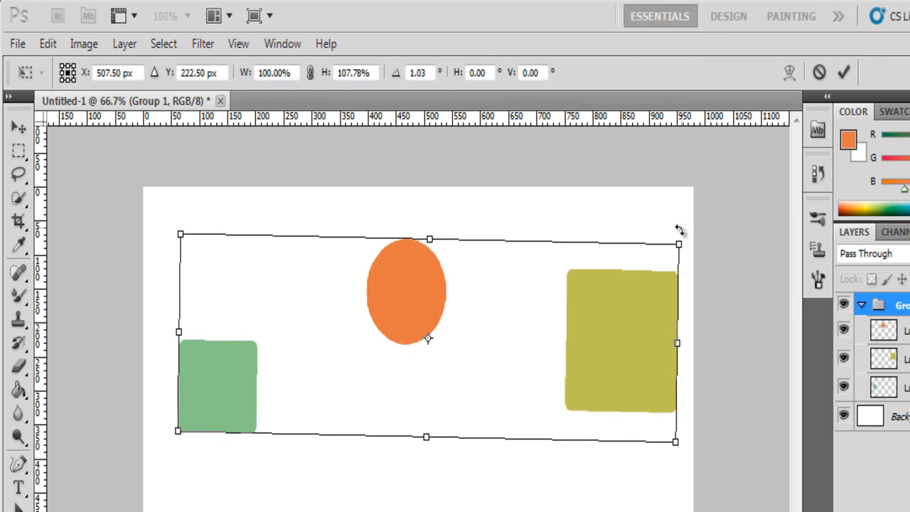
mouse_move(594, 411)
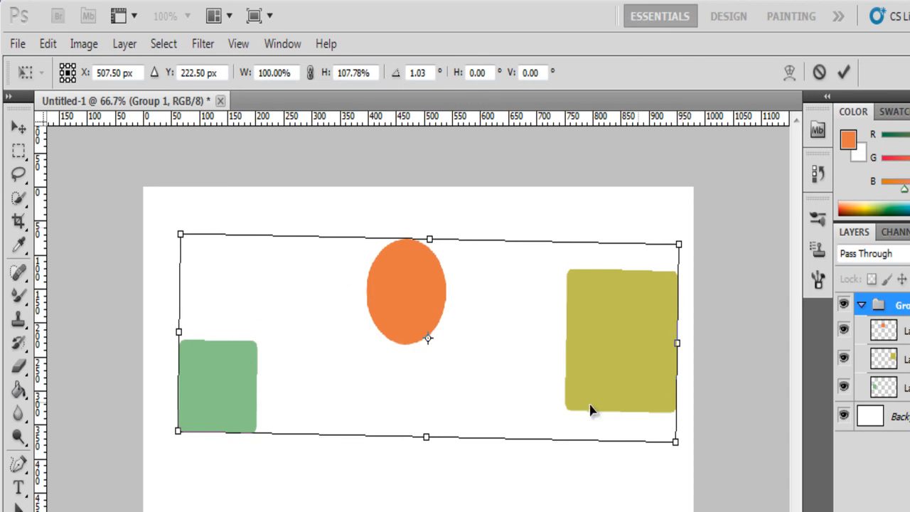
mouse_move(583, 339)
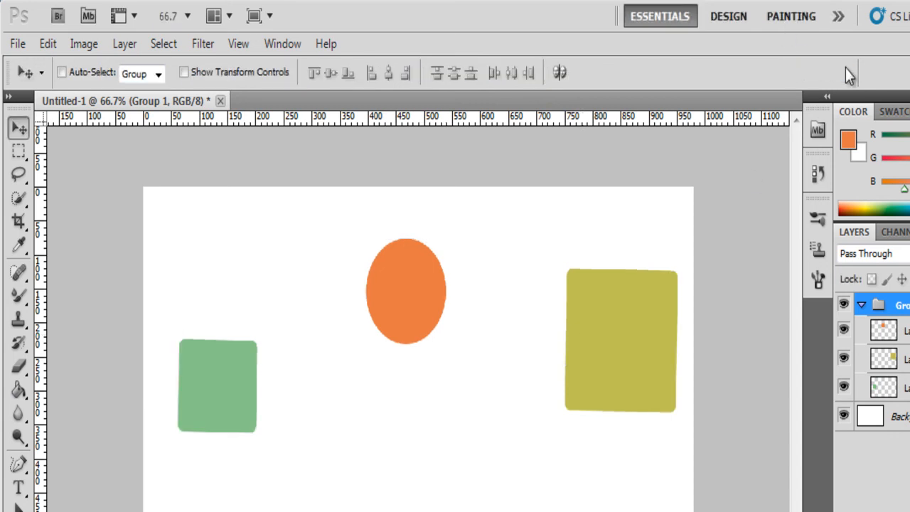
mouse_move(817, 301)
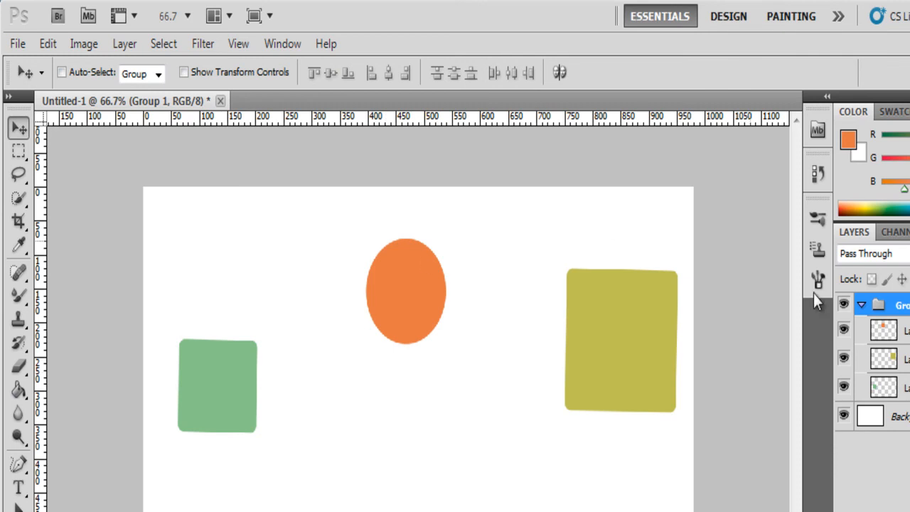
mouse_move(402, 331)
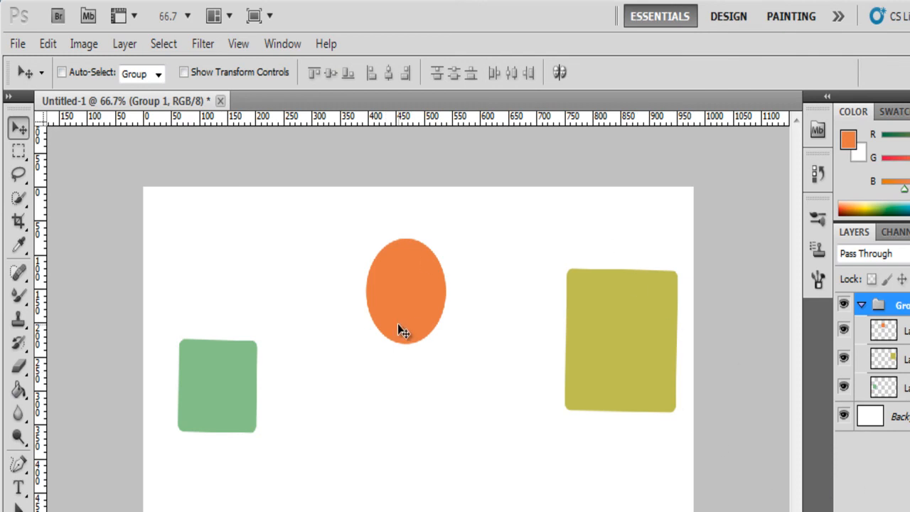